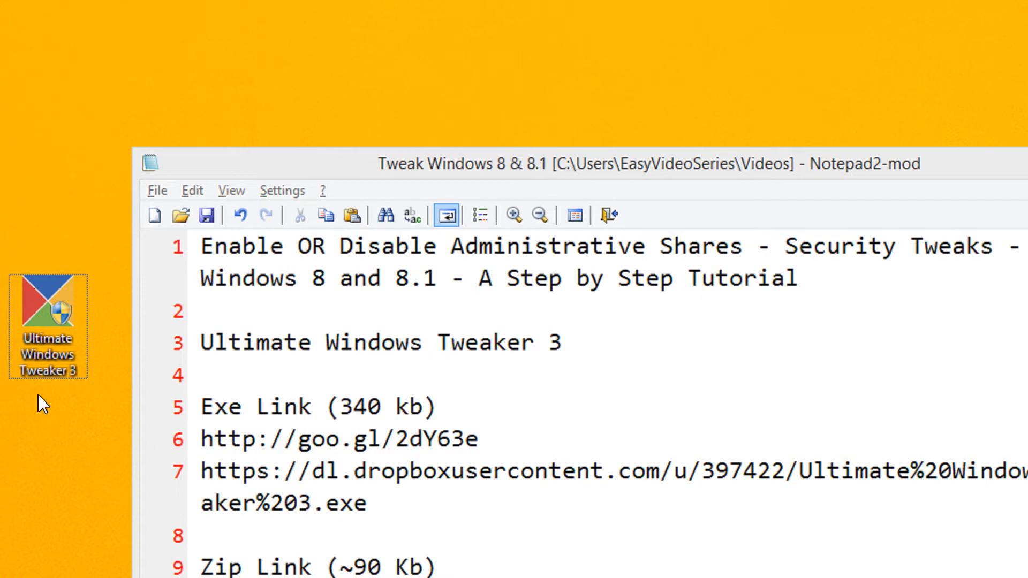
# - Launch Ultimate Windows Tweaker 3 as administrator and go to the Security page
pyautogui.rightClick(47, 324)
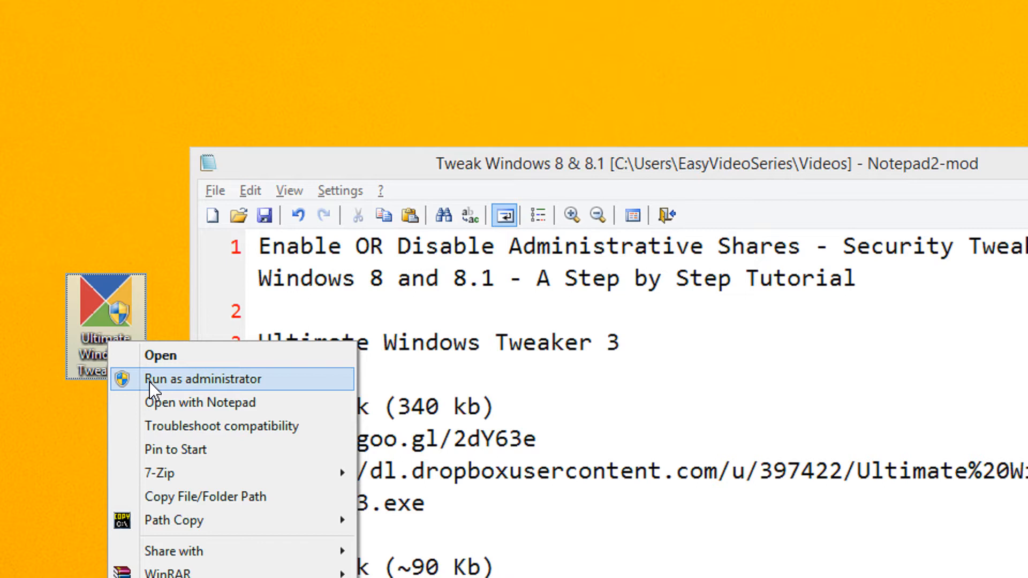
pyautogui.click(203, 379)
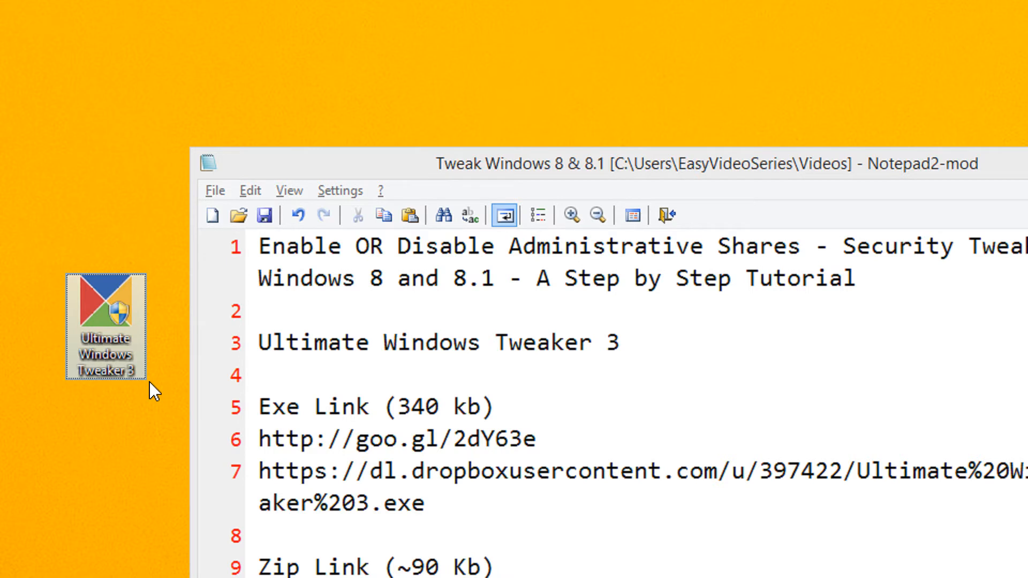
pyautogui.doubleClick(105, 311)
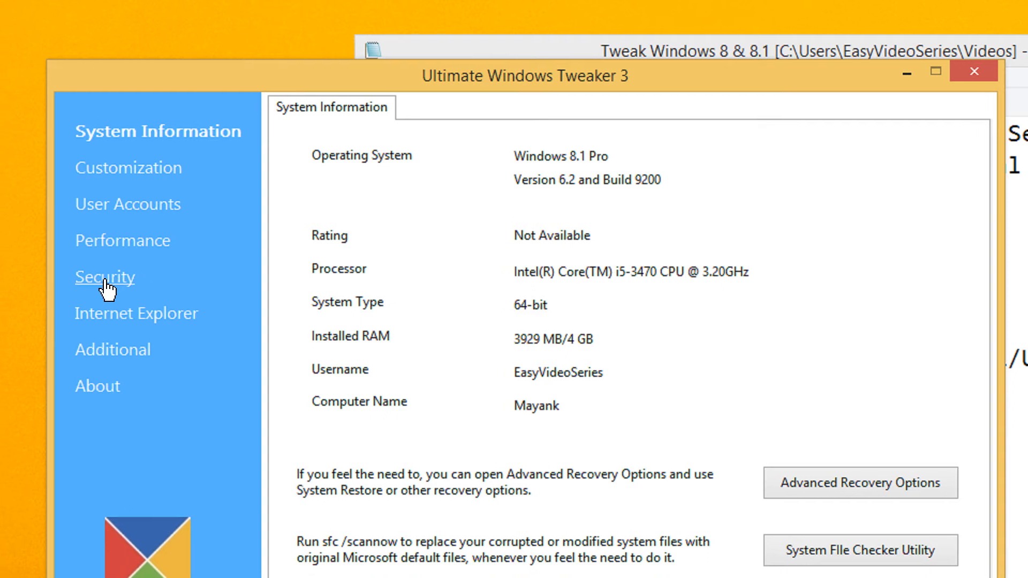
pyautogui.click(105, 277)
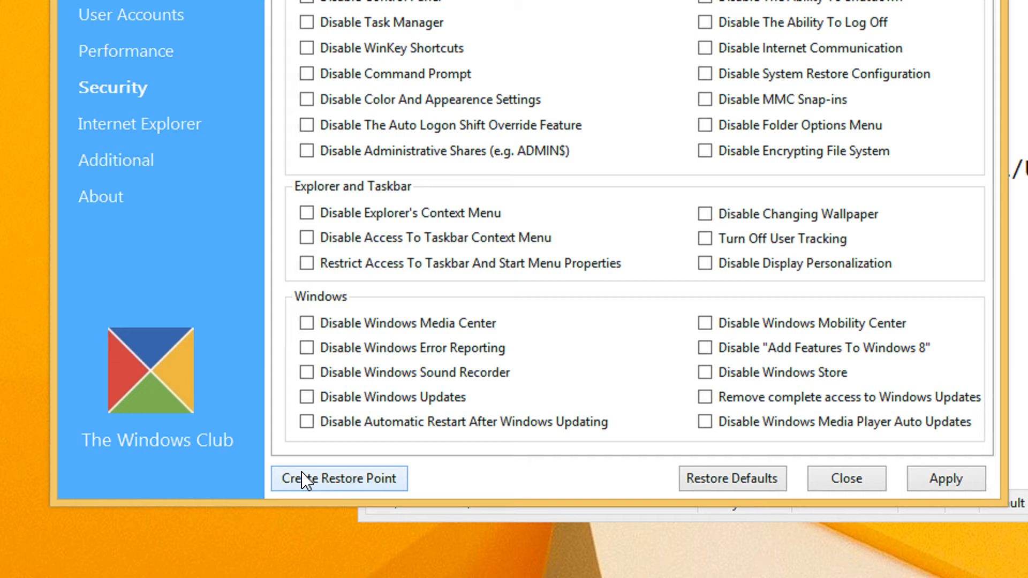
pyautogui.click(307, 125)
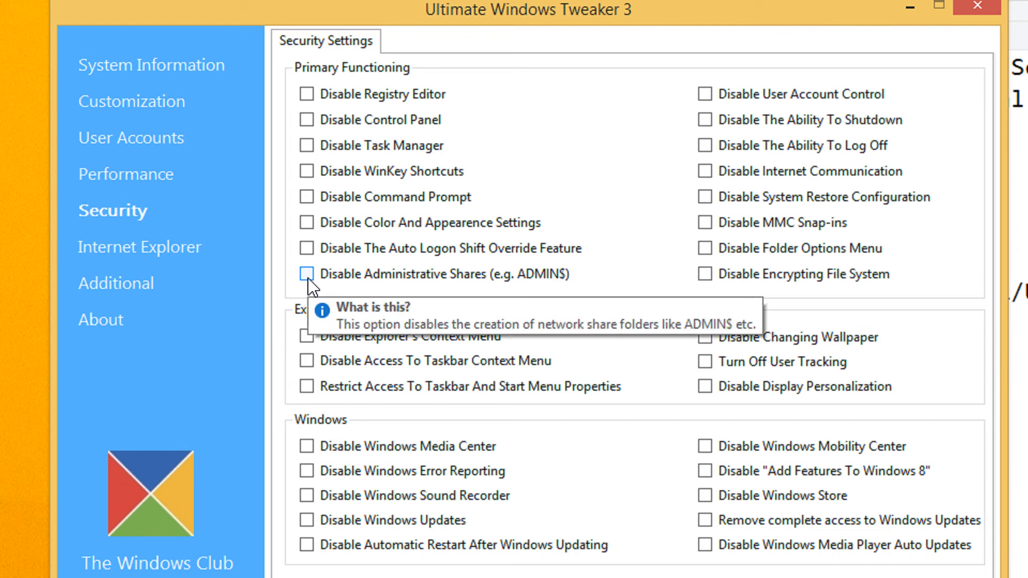
pyautogui.click(307, 274)
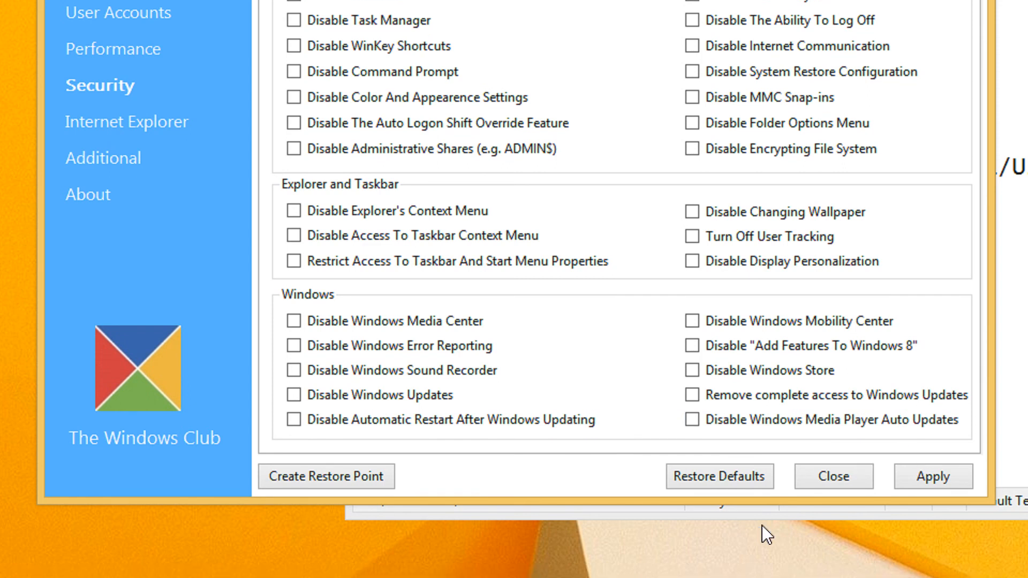
pyautogui.scroll(-3)
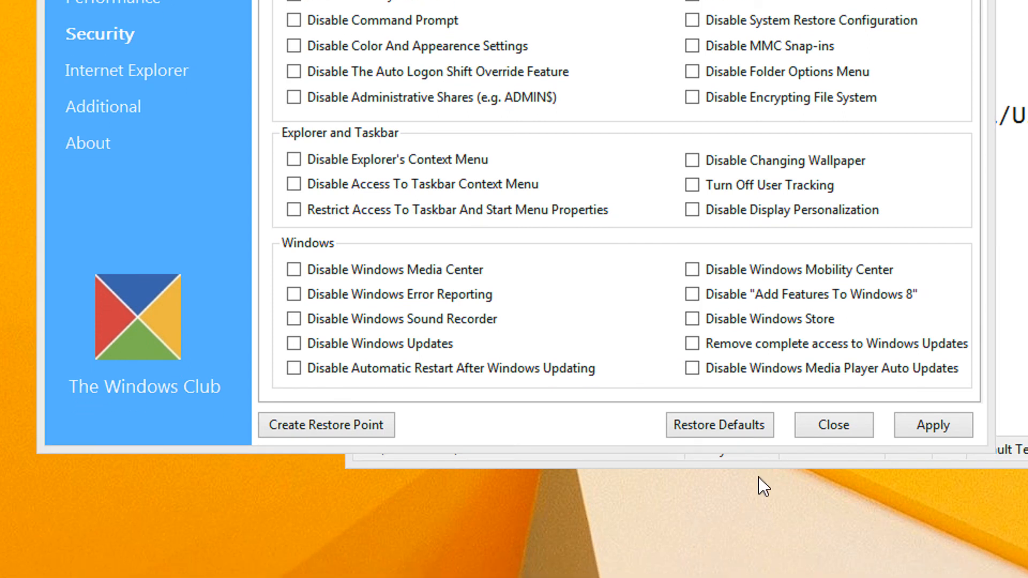